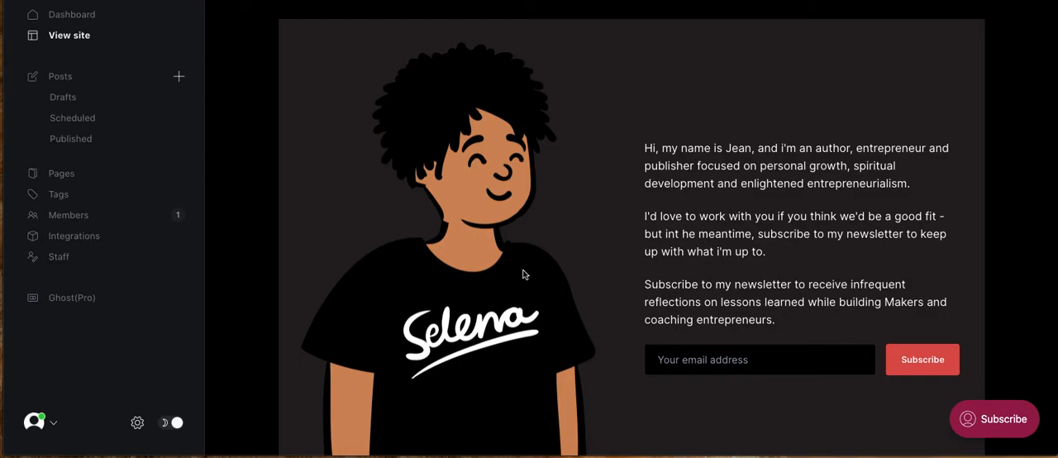
mouse_move(778, 58)
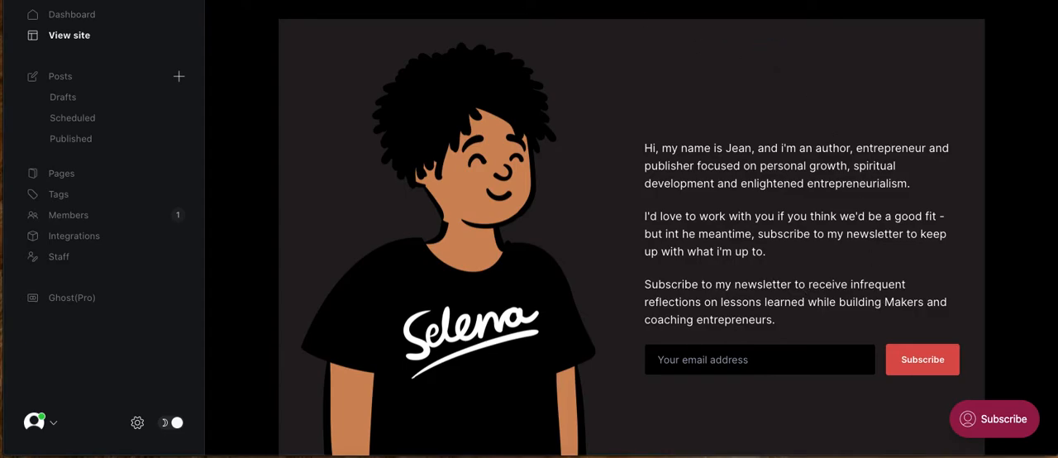
- Go to Settings and reach the Code injection page with the Site Header CSS
scroll("down", 3)
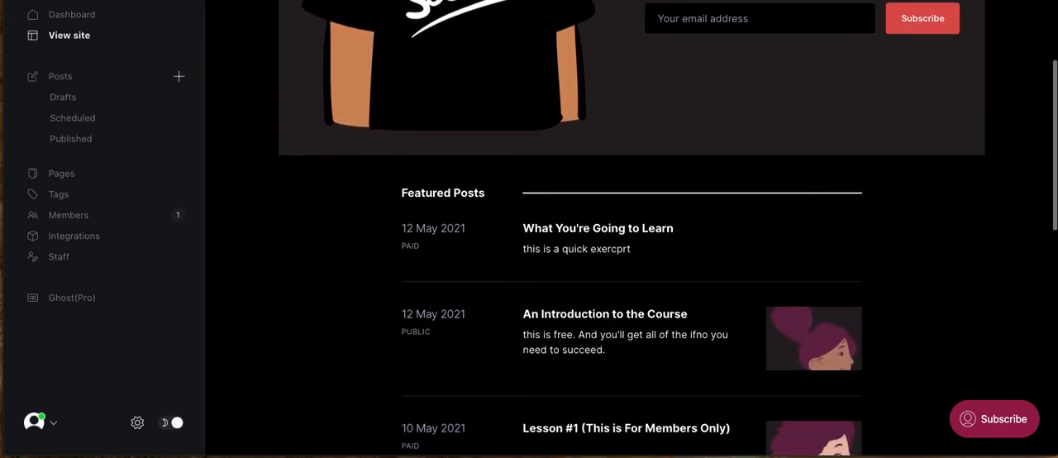
scroll("down", 3)
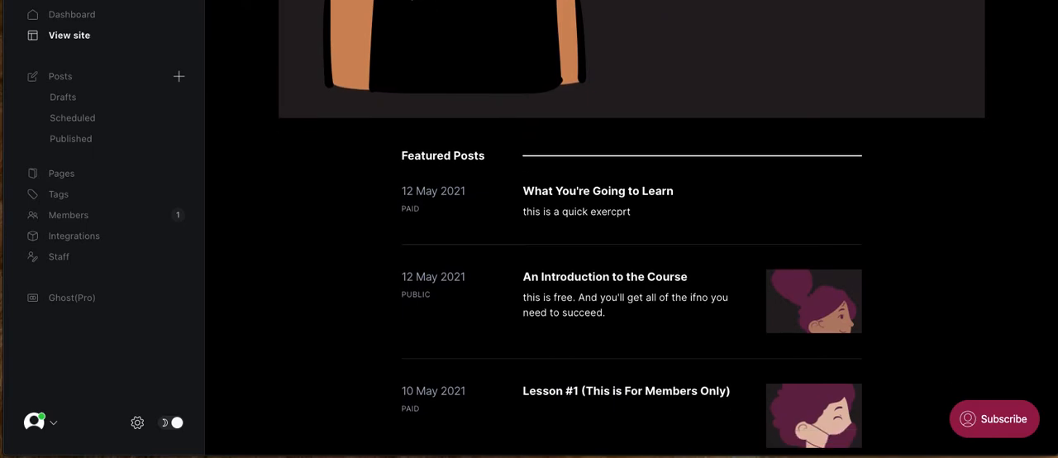
scroll("down", 3)
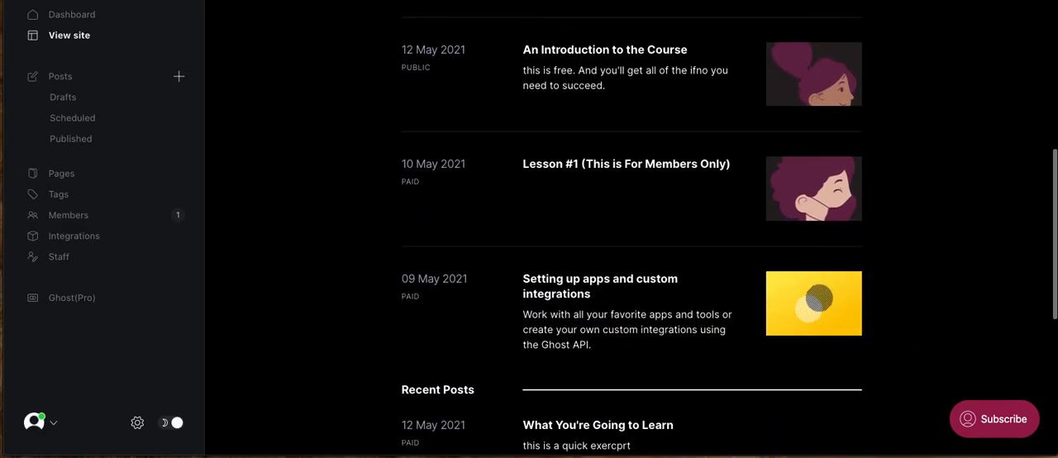
scroll("down", 3)
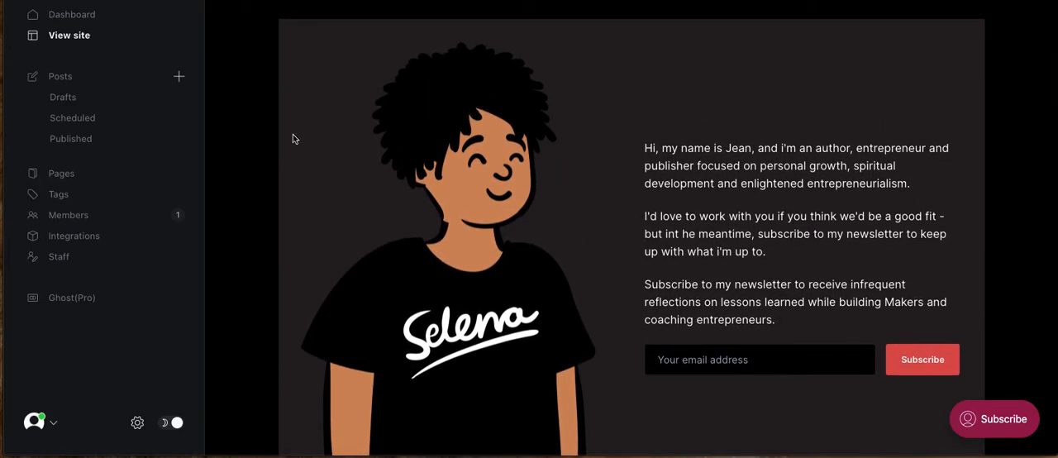
mouse_move(121, 93)
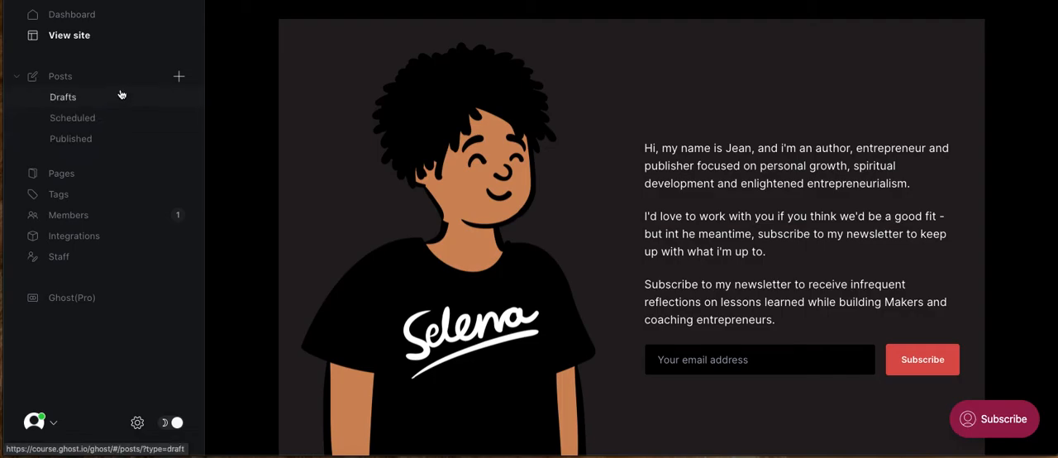
mouse_move(120, 93)
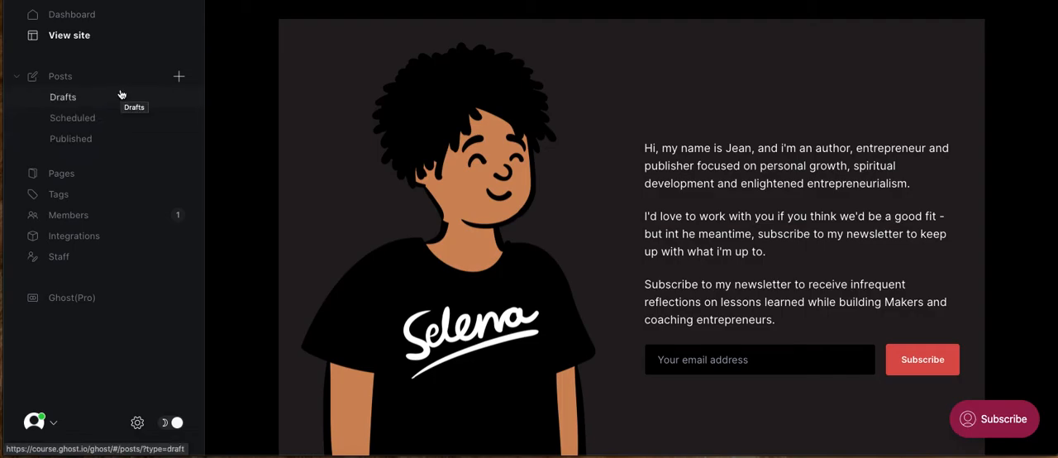
mouse_move(109, 68)
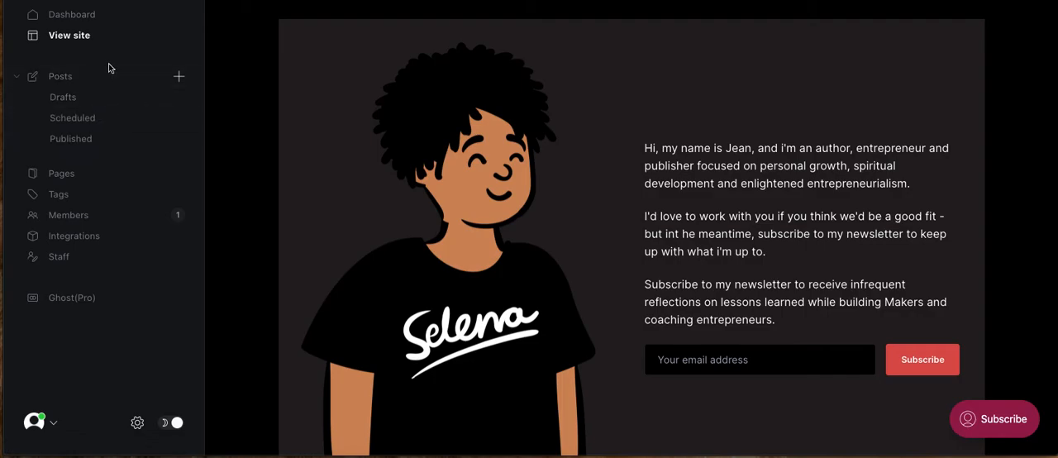
left_click(73, 13)
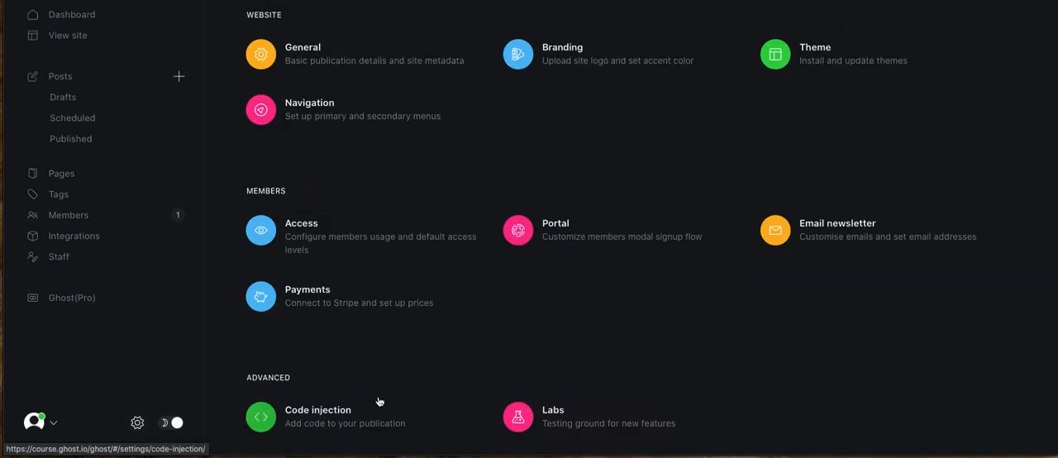
mouse_move(346, 424)
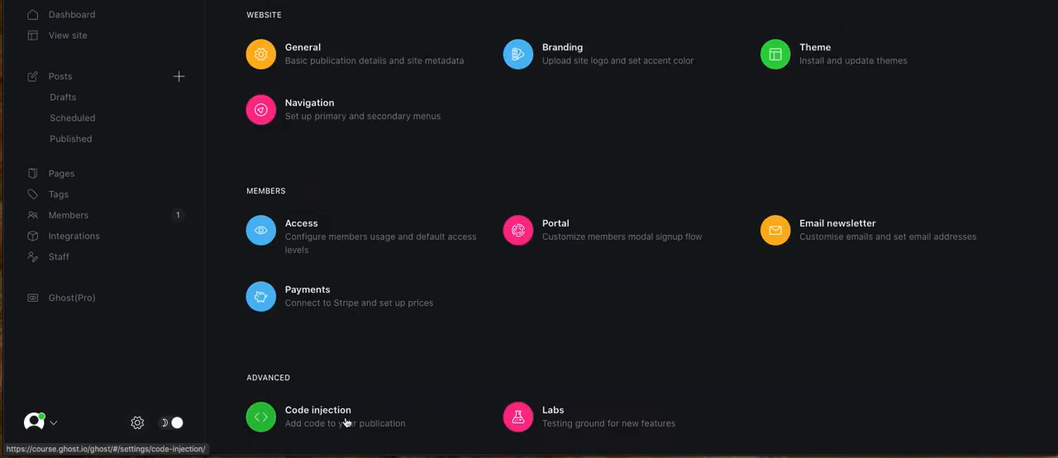
left_click(317, 413)
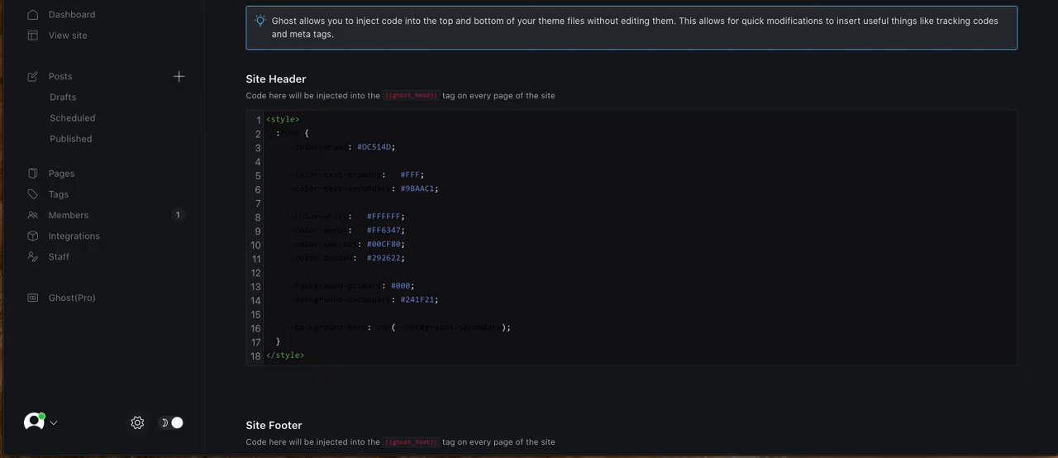
mouse_move(510, 225)
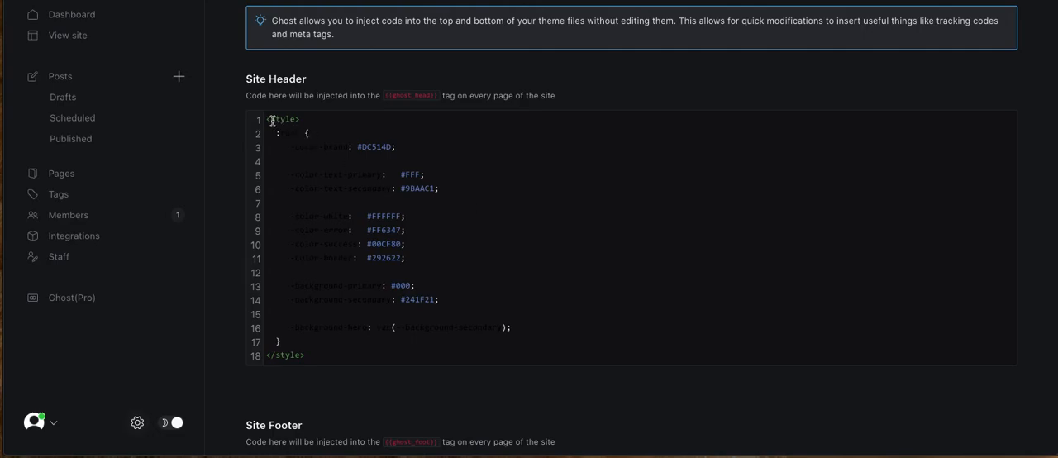
mouse_move(147, 46)
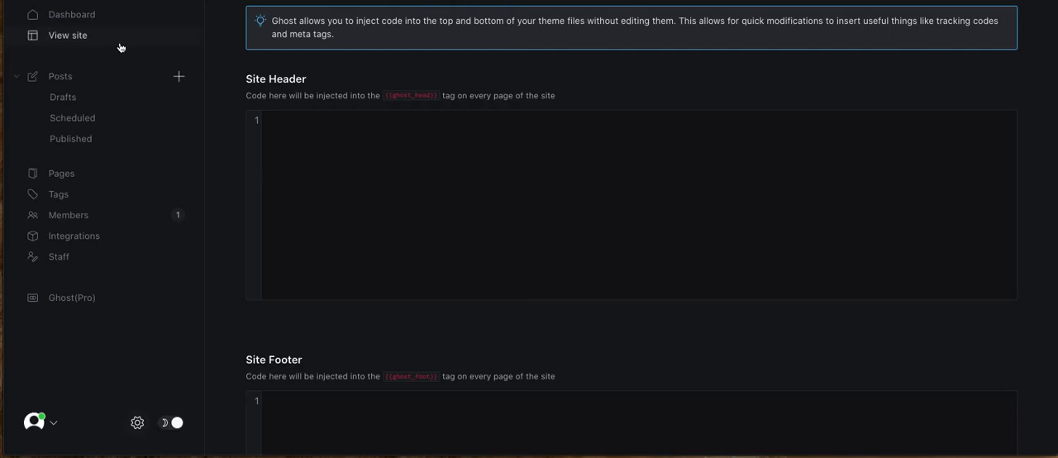
- View the site homepage, now back to its light default look without the header CSS
left_click(66, 34)
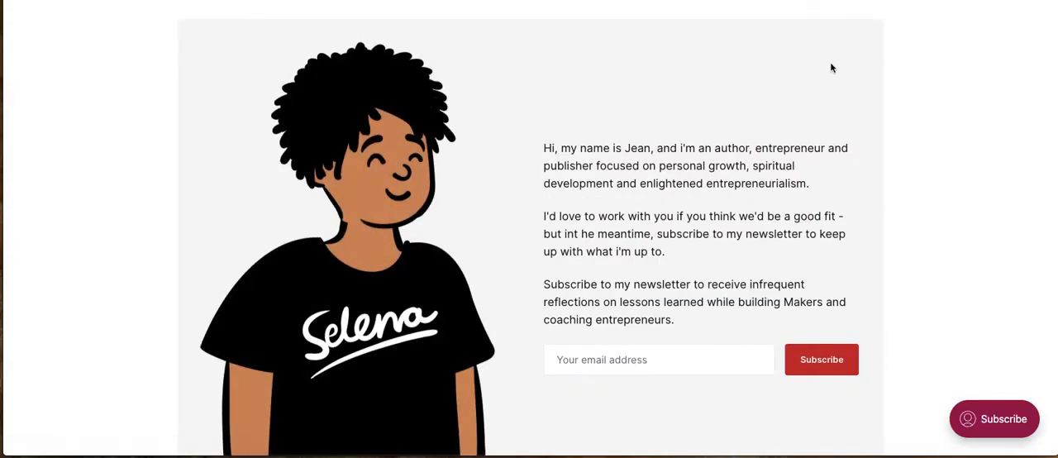
scroll("down", 3)
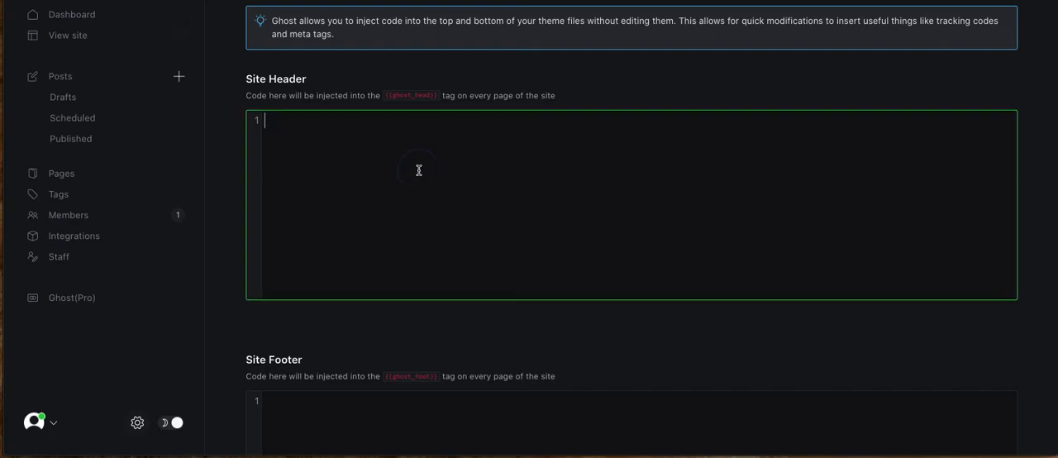
mouse_move(419, 169)
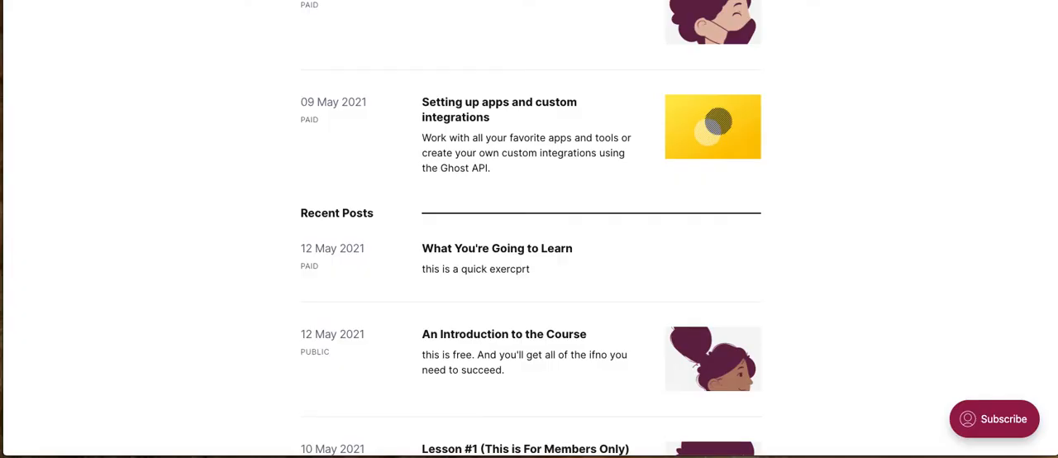
mouse_move(1007, 212)
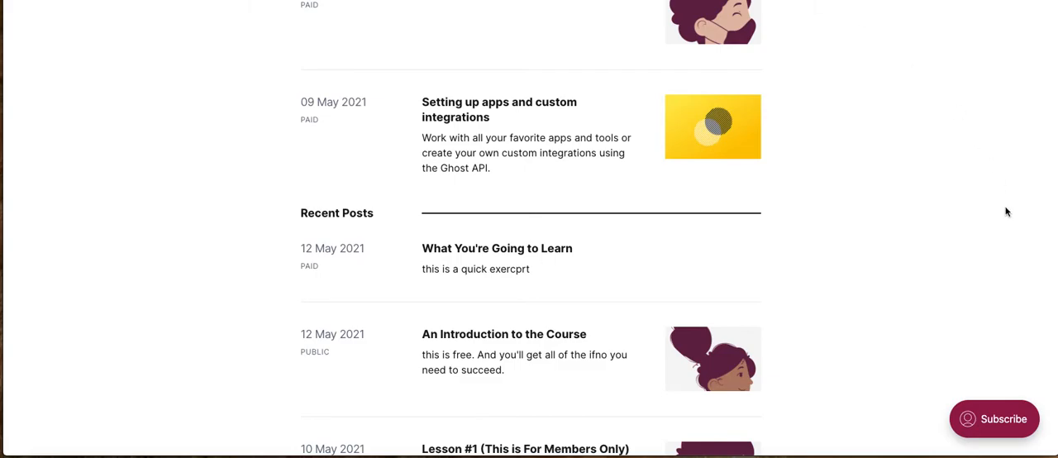
- Scroll the homepage to the newsletter signup and Featured Posts section
scroll("down", 3)
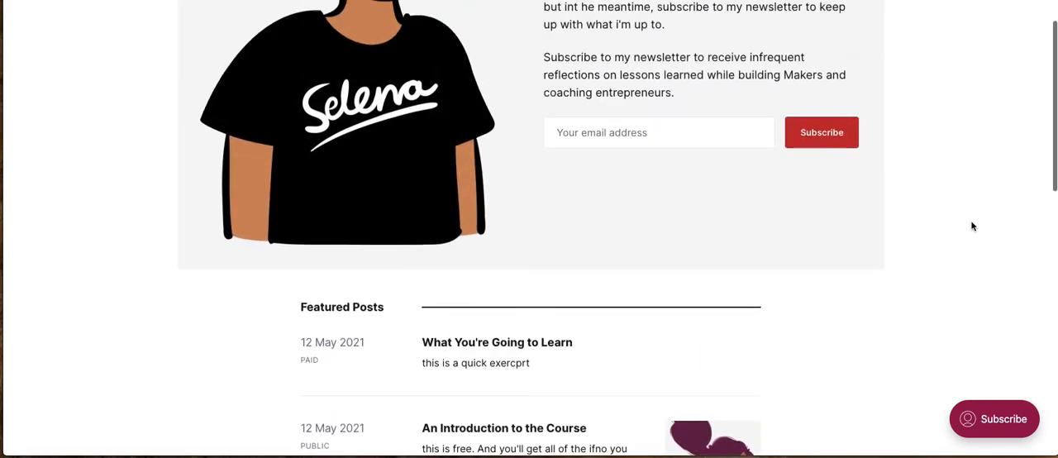
scroll("up", 3)
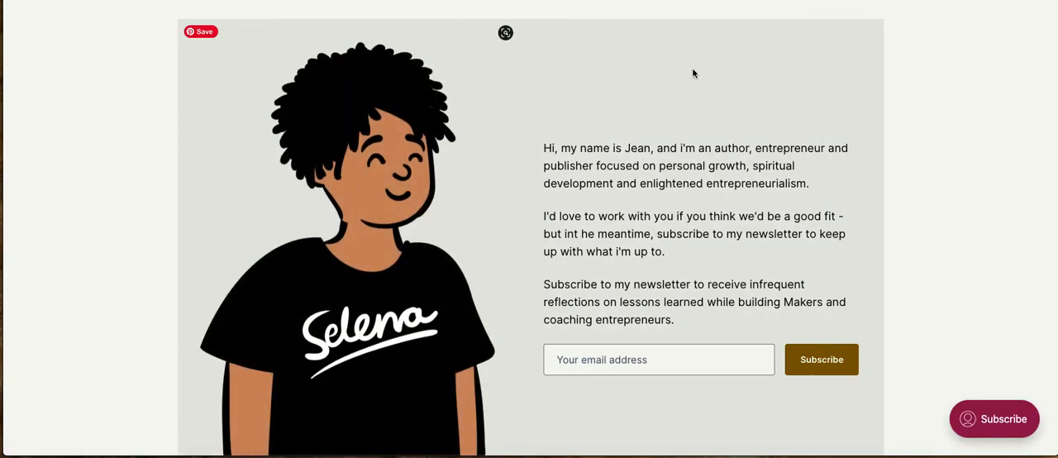
scroll("down", 3)
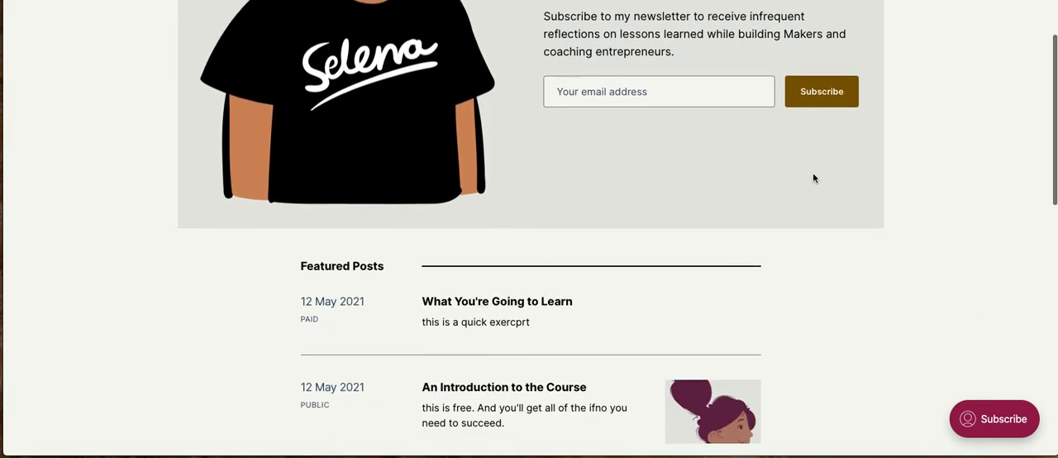
scroll("down", 3)
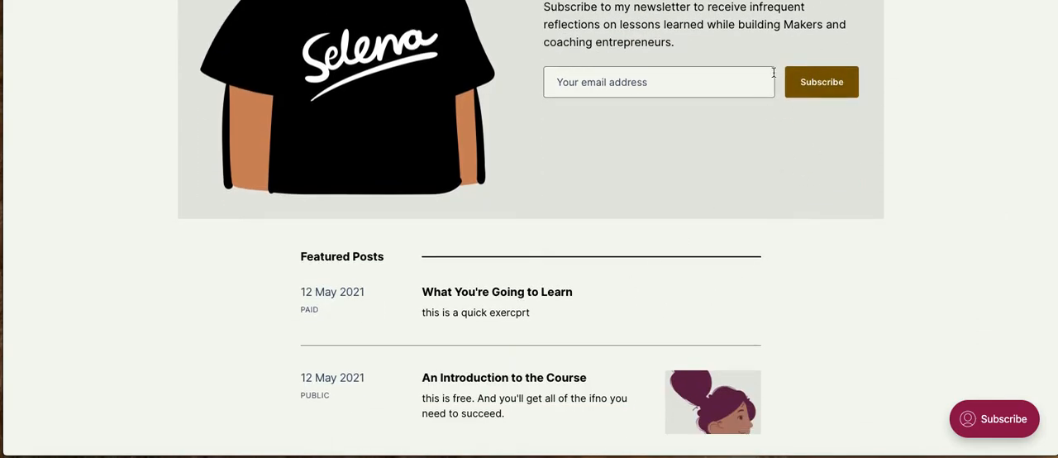
mouse_move(900, 139)
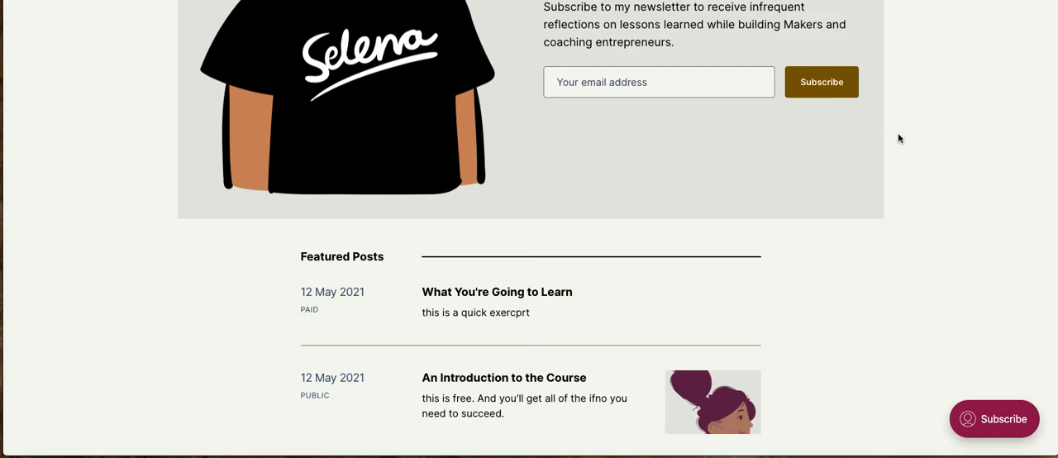
- Scroll the colour scheme guide past Cinnamon, Bright Gray and Linen to the 8. Turbo style block
scroll("down", 3)
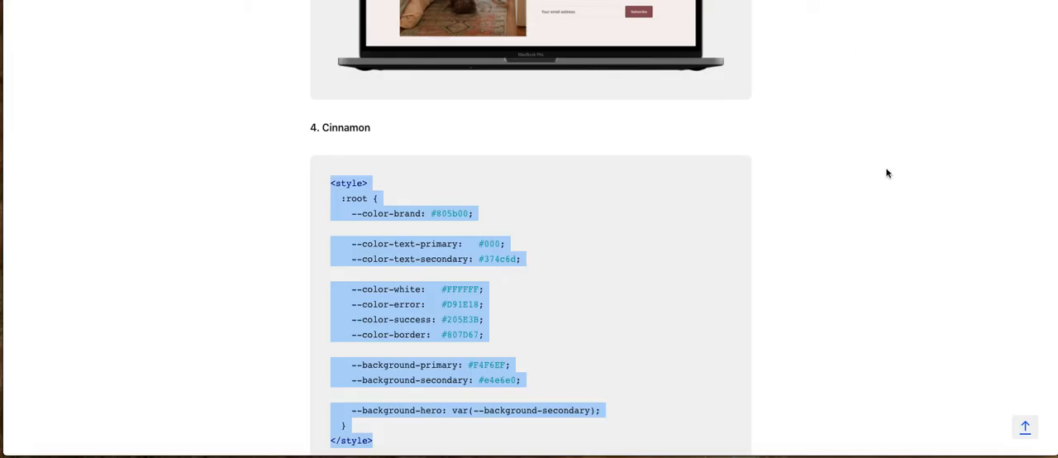
scroll("down", 3)
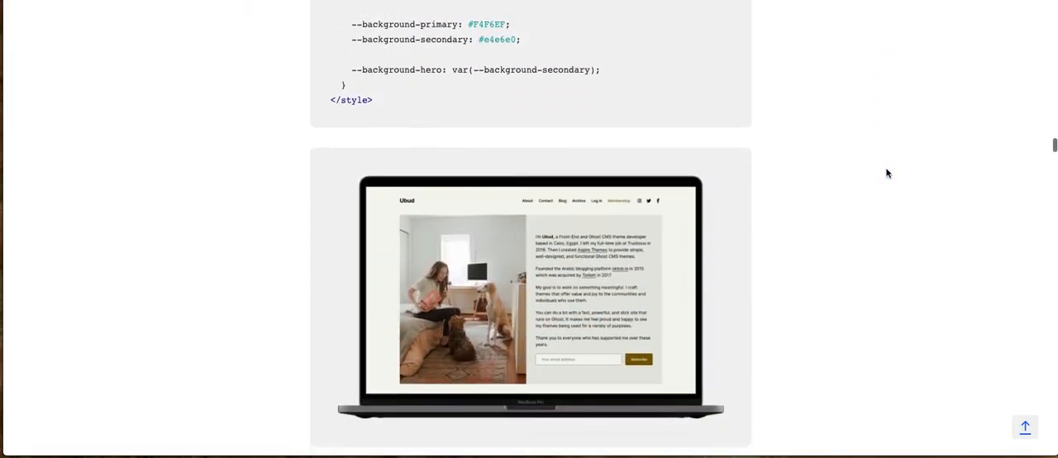
scroll("down", 3)
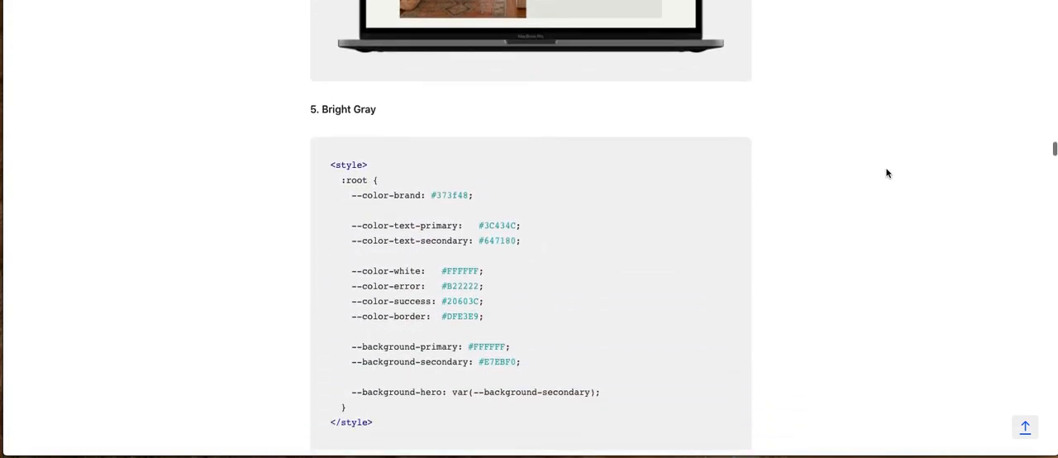
scroll("down", 3)
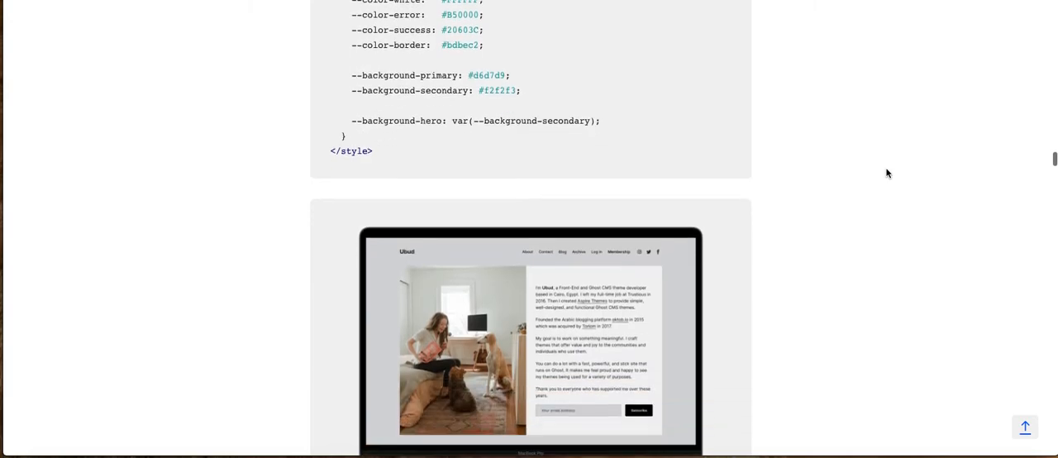
scroll("down", 3)
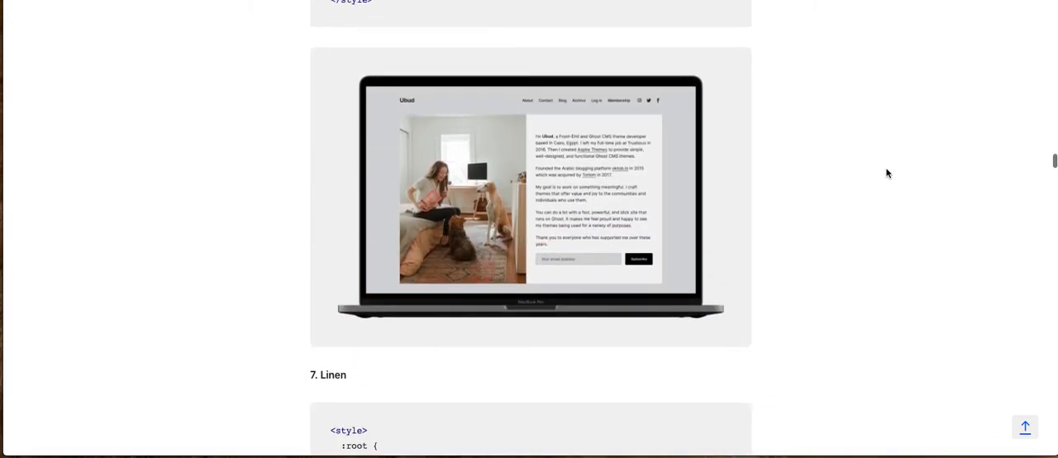
scroll("down", 3)
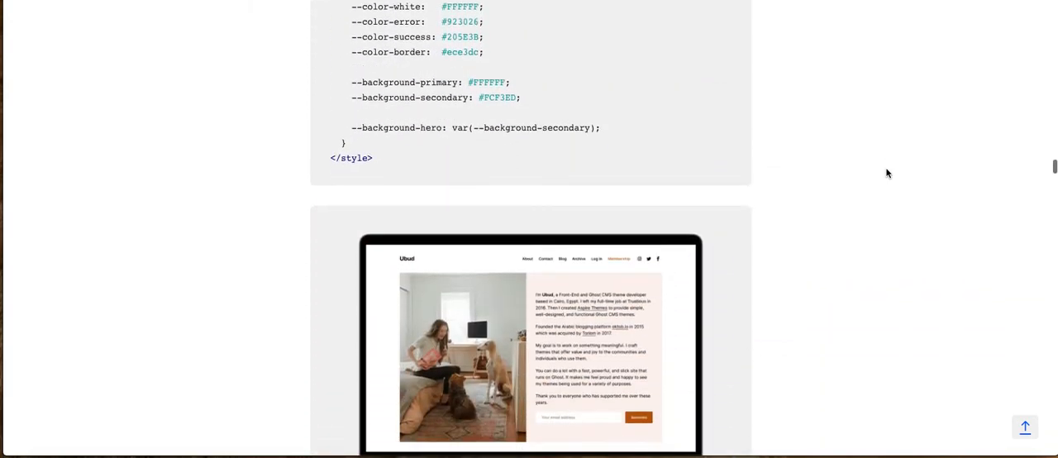
scroll("down", 3)
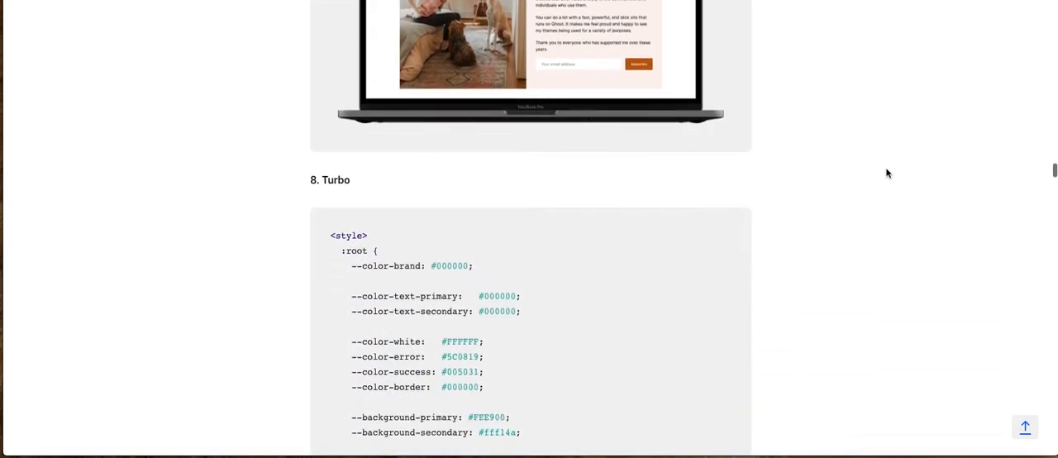
scroll("down", 3)
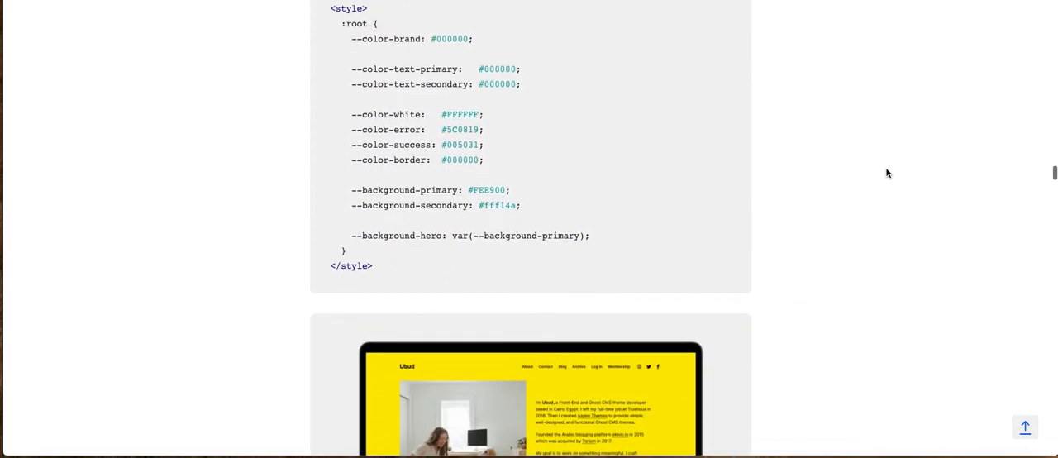
scroll("down", 3)
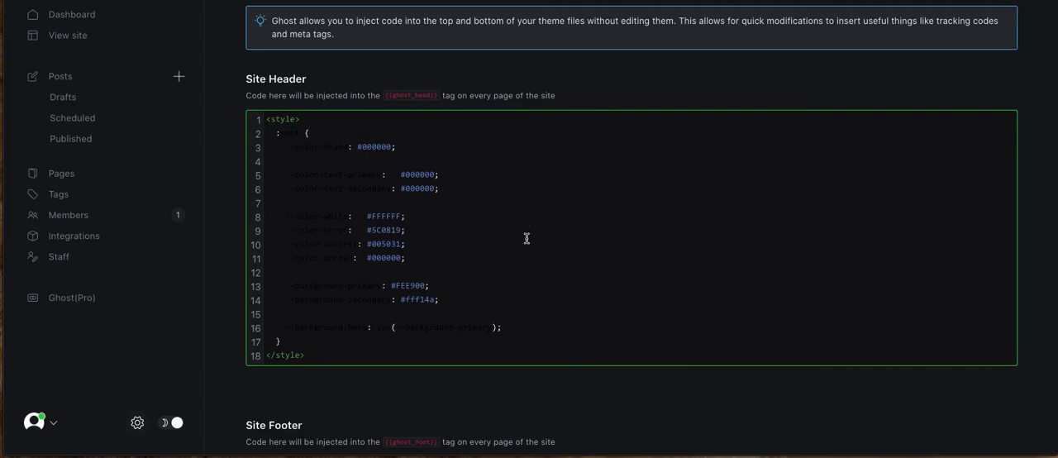
mouse_move(1015, 61)
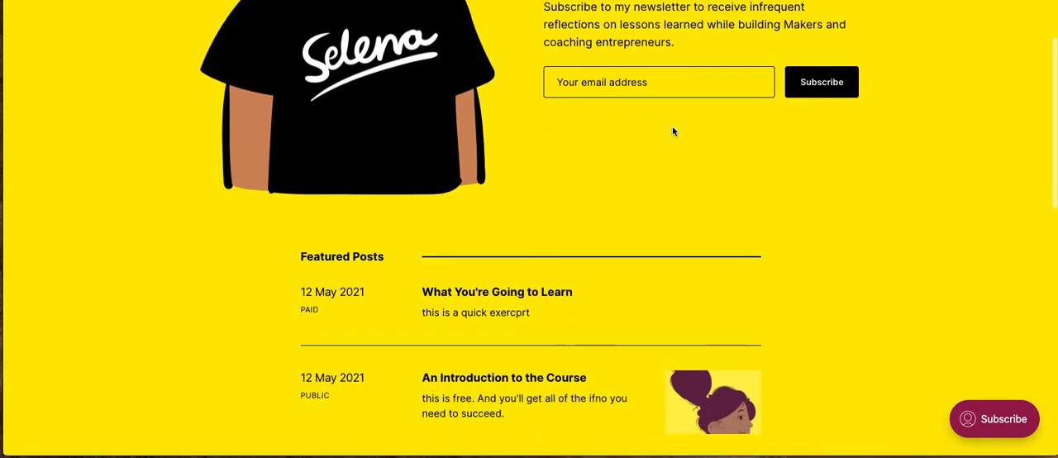
- Scroll the reloaded homepage to check the bright yellow Turbo scheme with black subscribe styling
scroll("down", 3)
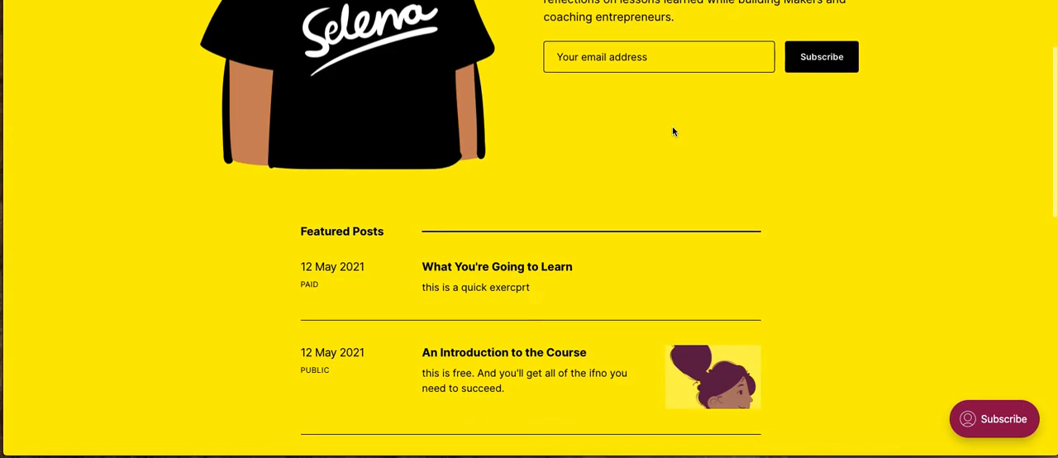
scroll("down", 3)
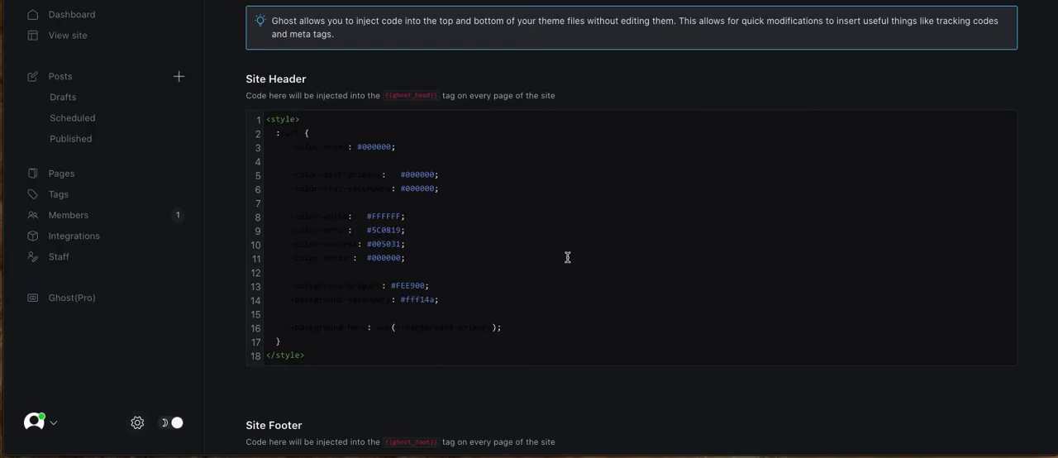
mouse_move(354, 163)
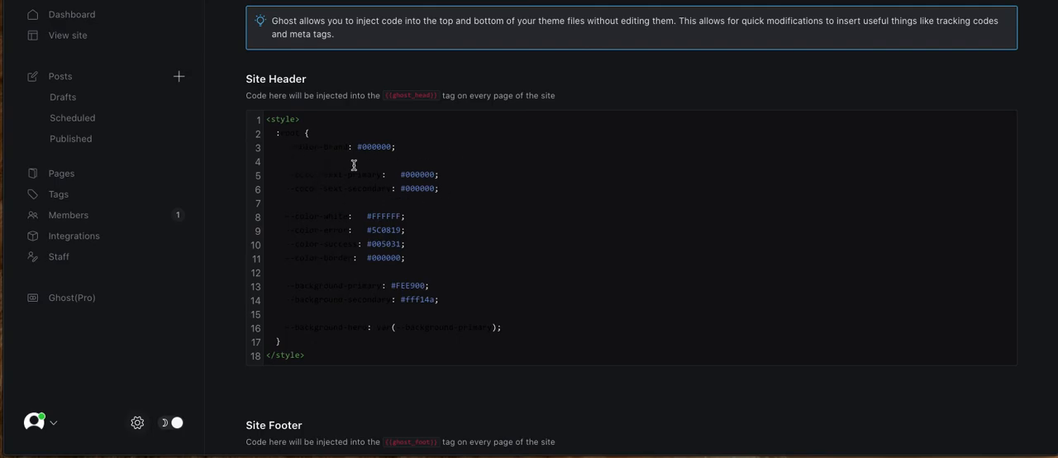
mouse_move(519, 255)
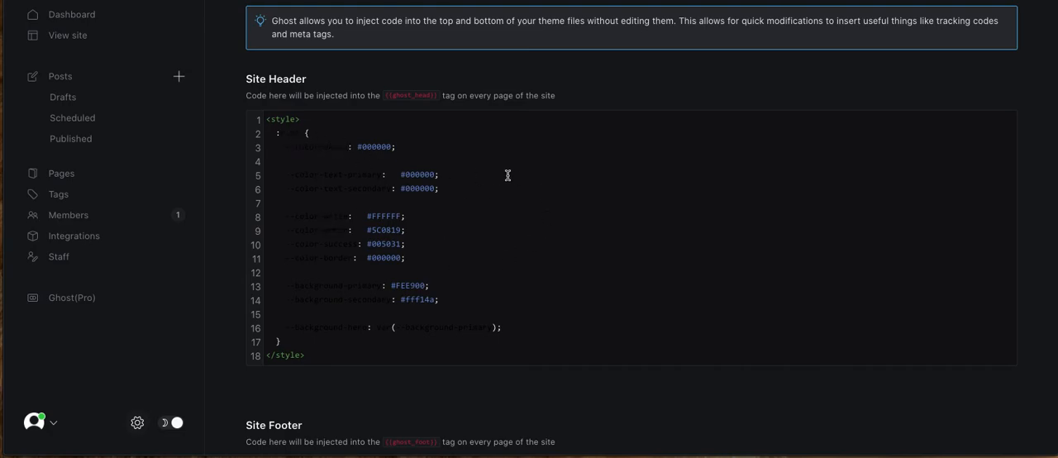
mouse_move(218, 308)
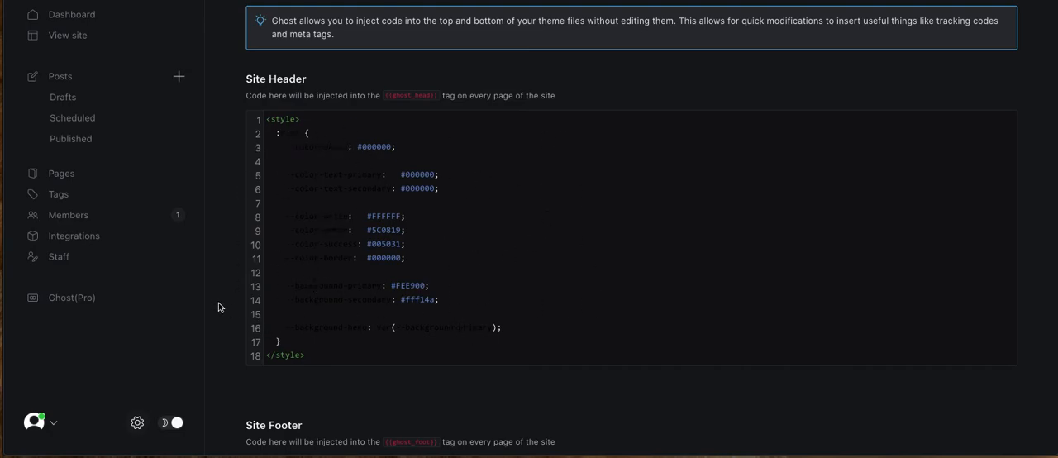
mouse_move(579, 311)
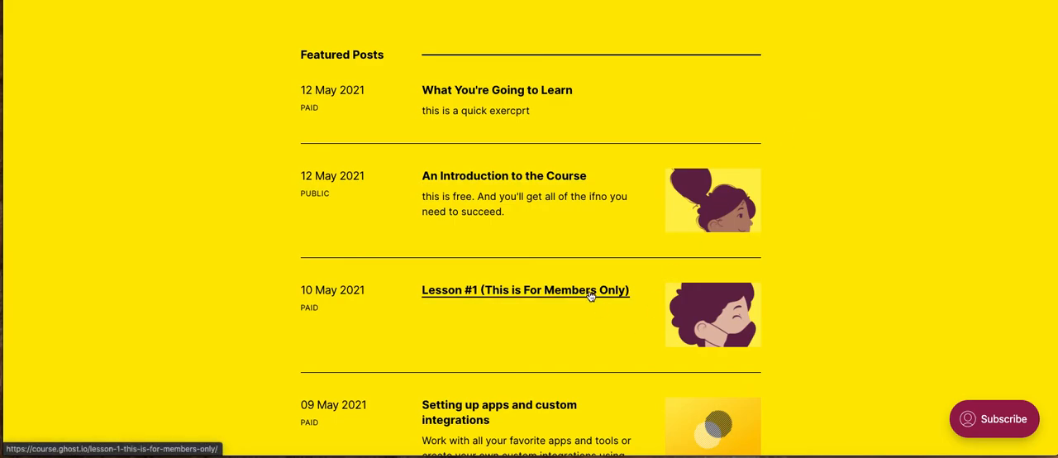
- Open Lesson #1 and review its paid-members notice with Monthly $5 and Yearly $50 plans
left_click(526, 291)
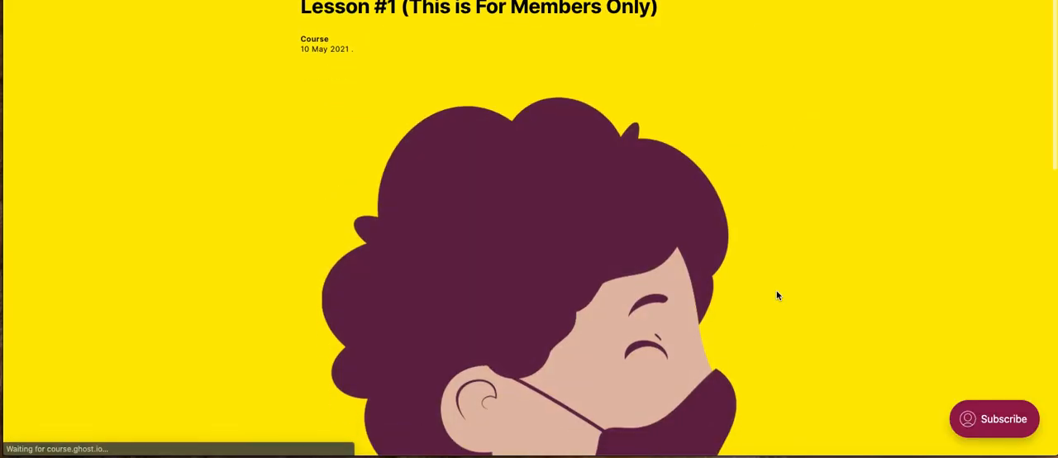
scroll("down", 3)
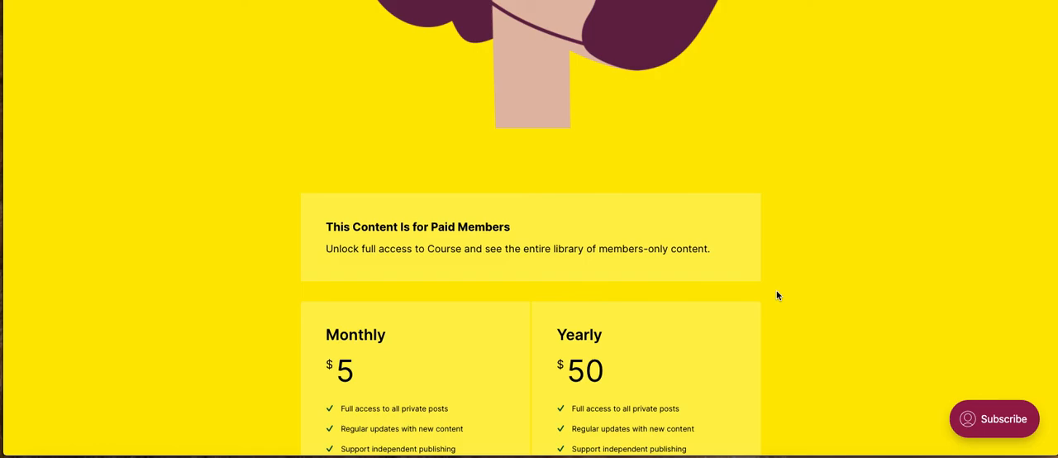
scroll("down", 3)
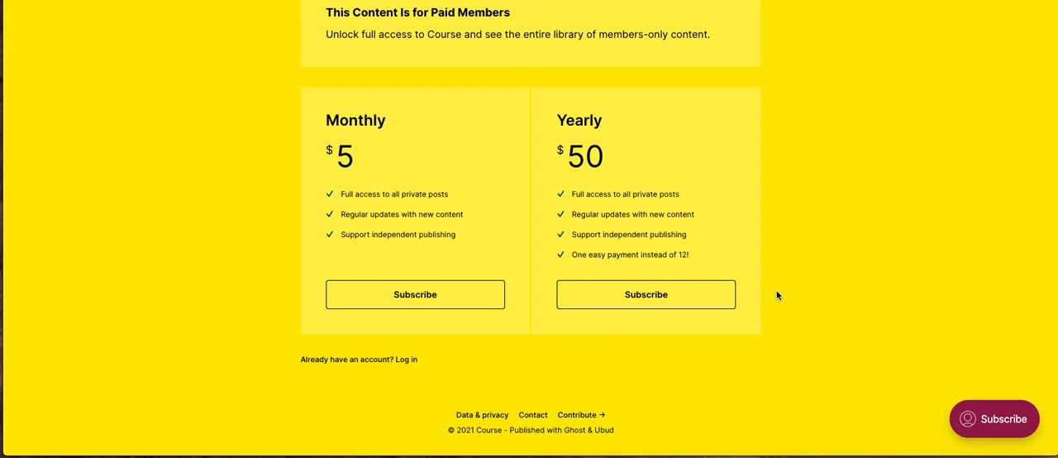
scroll("up", 3)
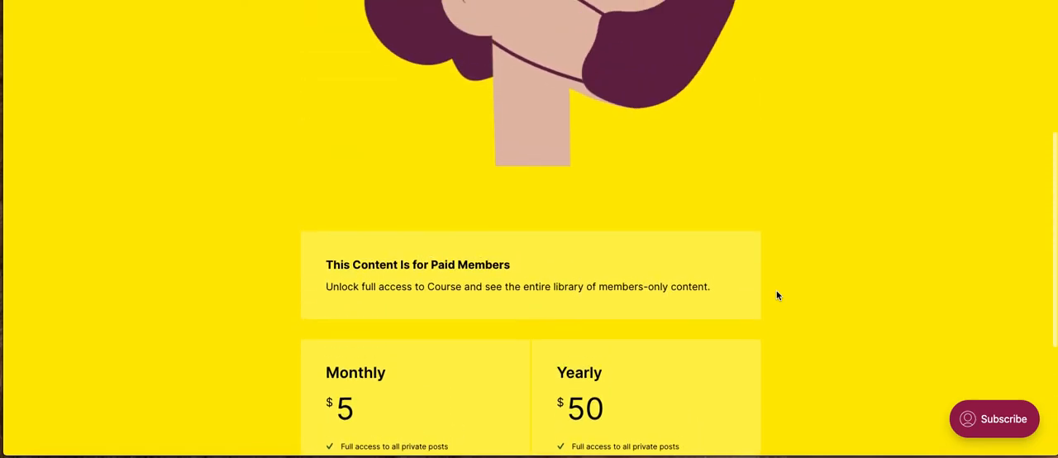